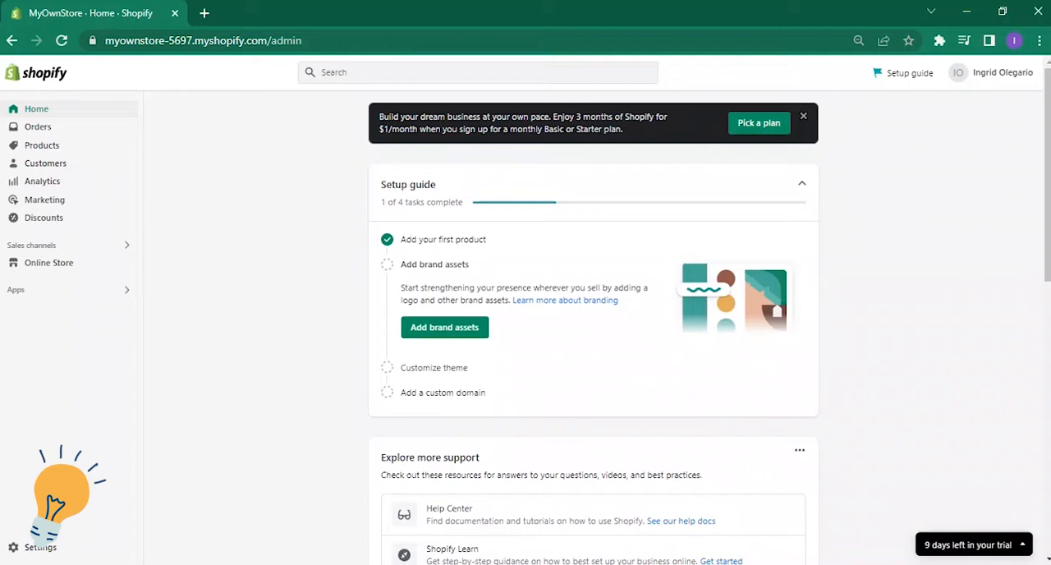
{"action": "mouse_move", "coordinate": [128, 74]}
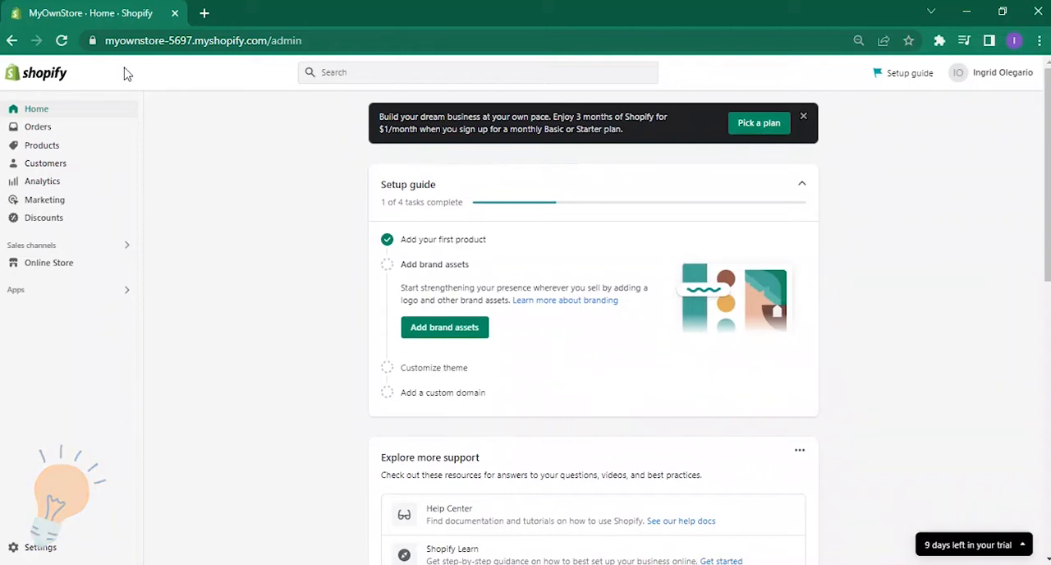
{"action": "mouse_move", "coordinate": [133, 92]}
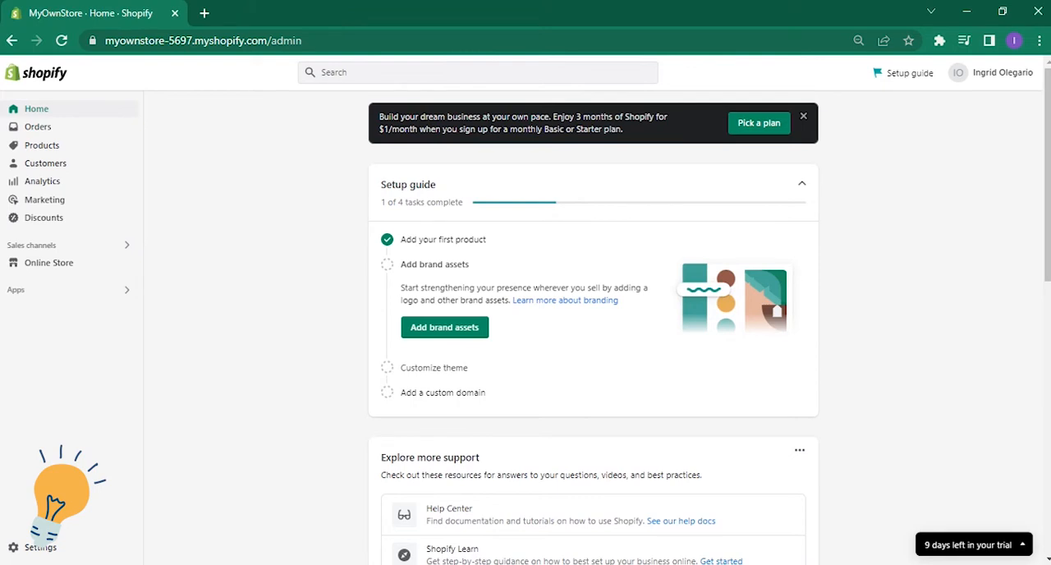
{"action": "mouse_move", "coordinate": [80, 191]}
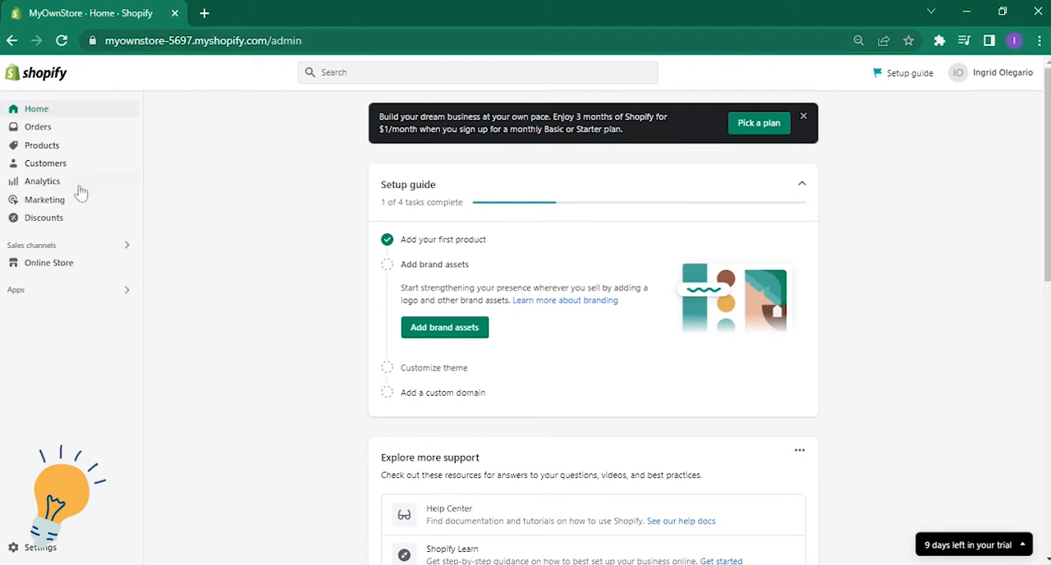
{"action": "mouse_move", "coordinate": [67, 203]}
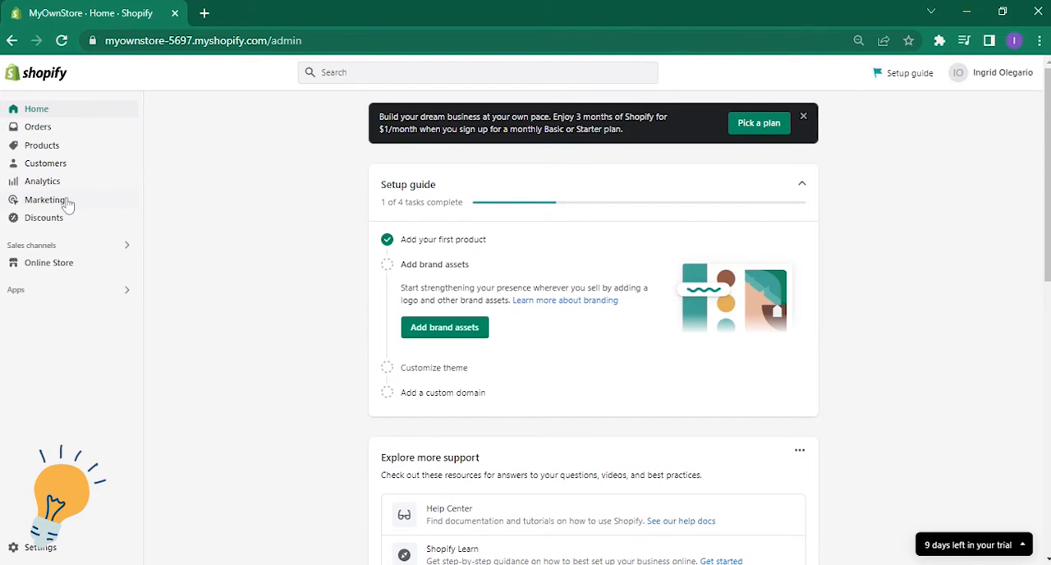
Go to the Marketing overview showing the store's campaign metrics
{"action": "left_click", "coordinate": [44, 200]}
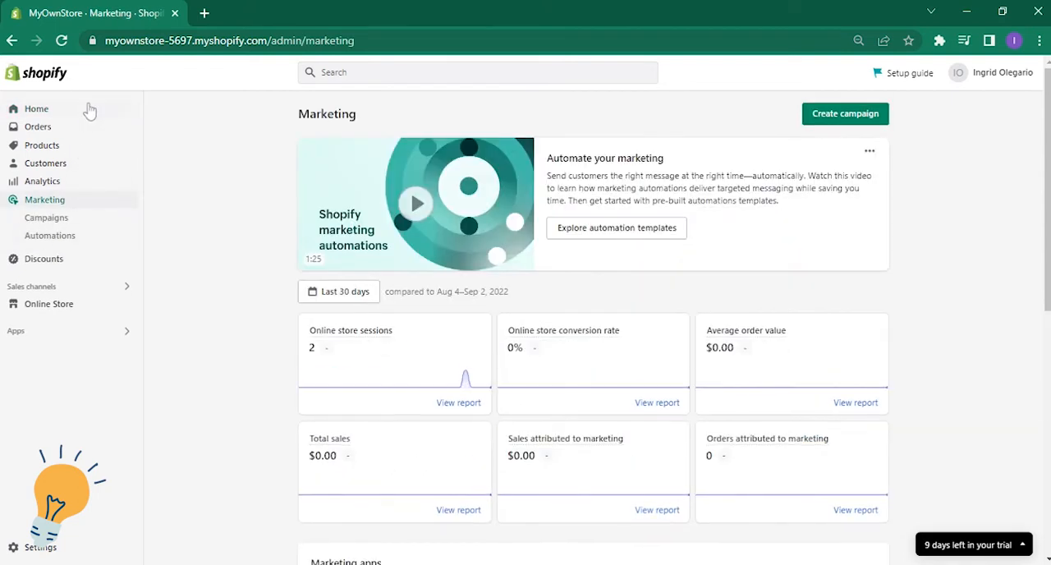
{"action": "mouse_move", "coordinate": [249, 243]}
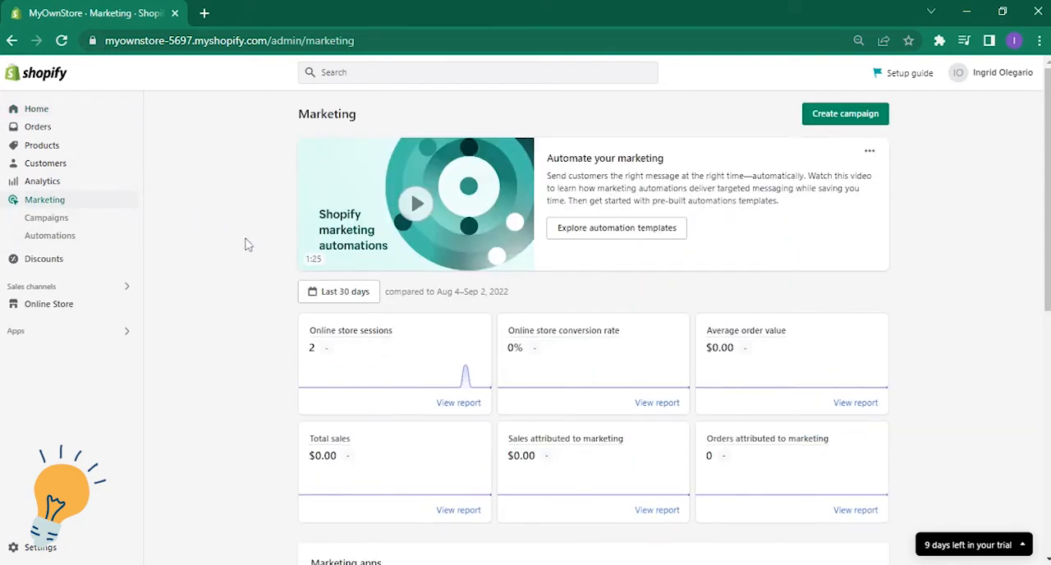
{"action": "mouse_move", "coordinate": [844, 113]}
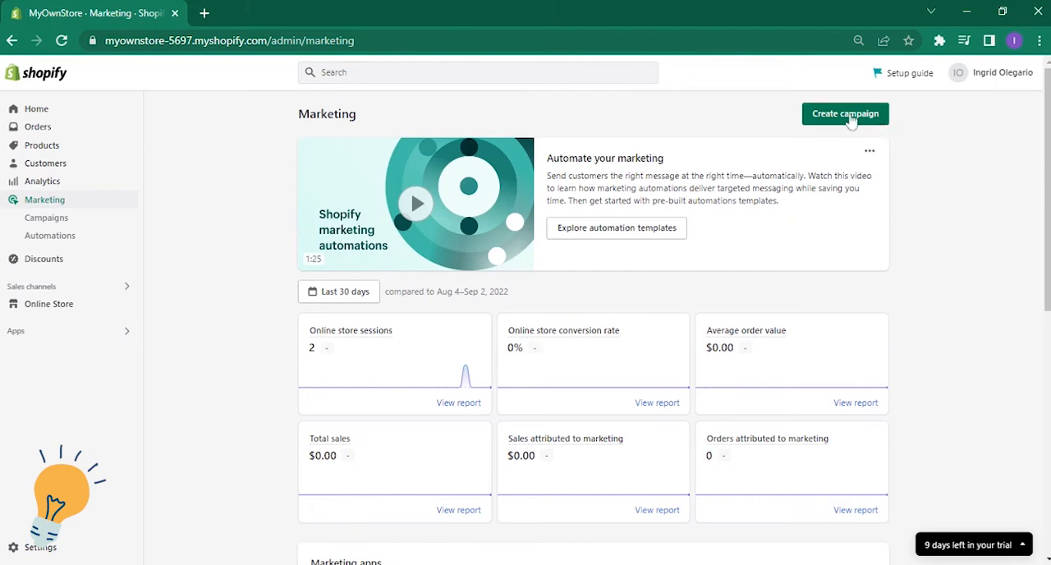
{"action": "left_click", "coordinate": [844, 113]}
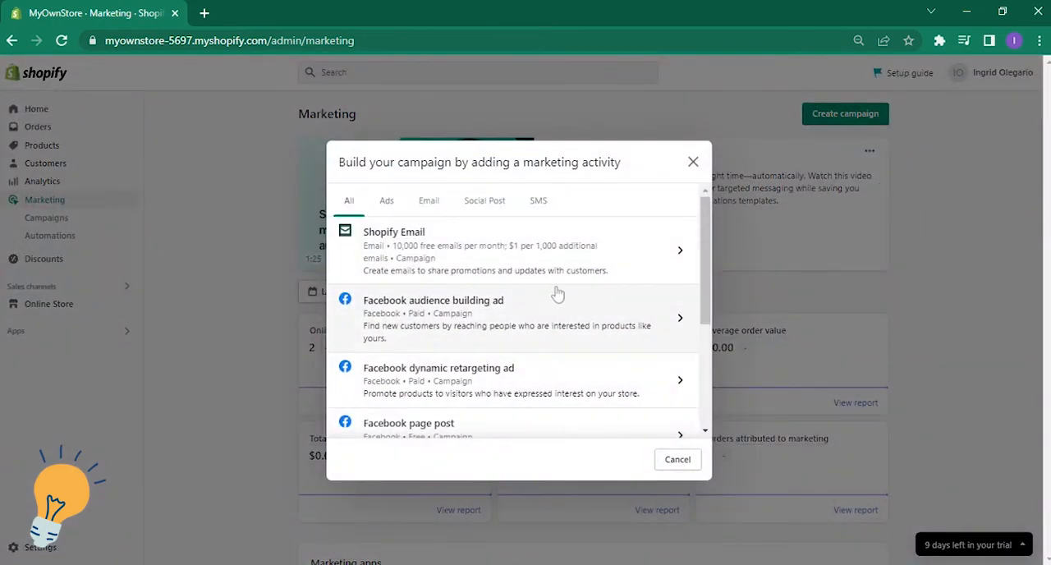
{"action": "scroll", "scroll_direction": "down", "scroll_amount": 3}
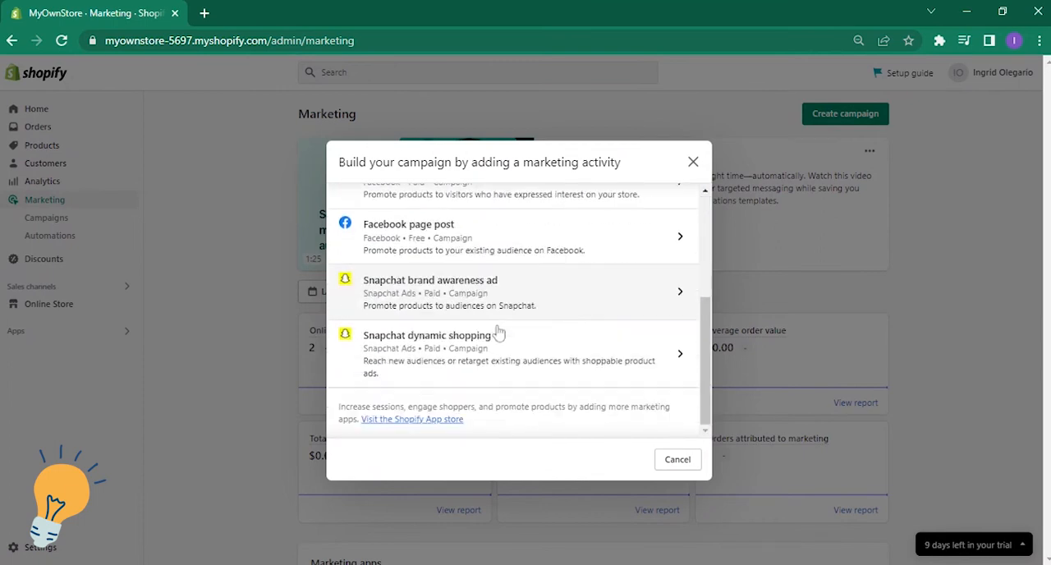
{"action": "mouse_move", "coordinate": [660, 341]}
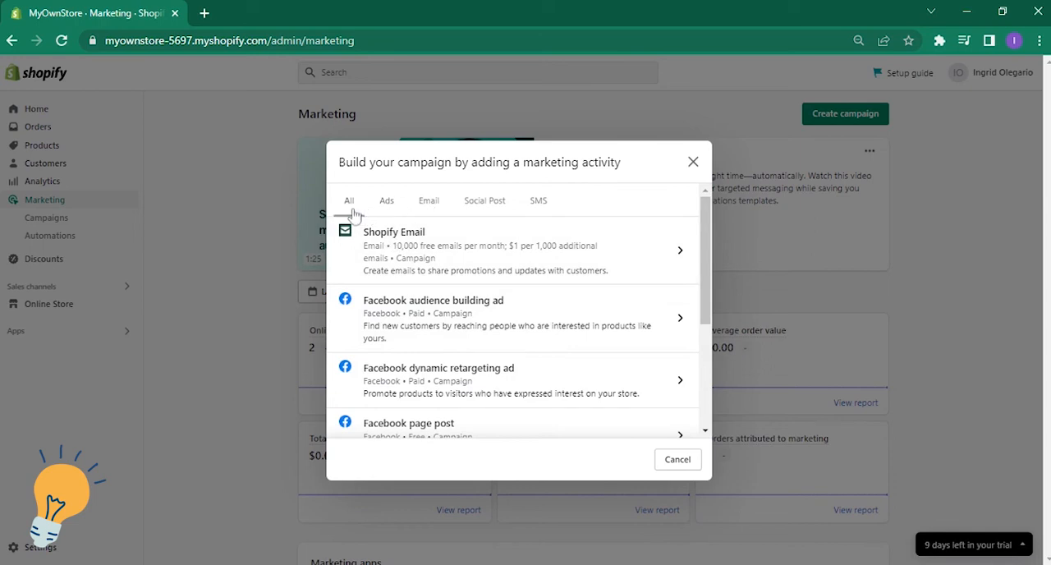
{"action": "left_click", "coordinate": [385, 200]}
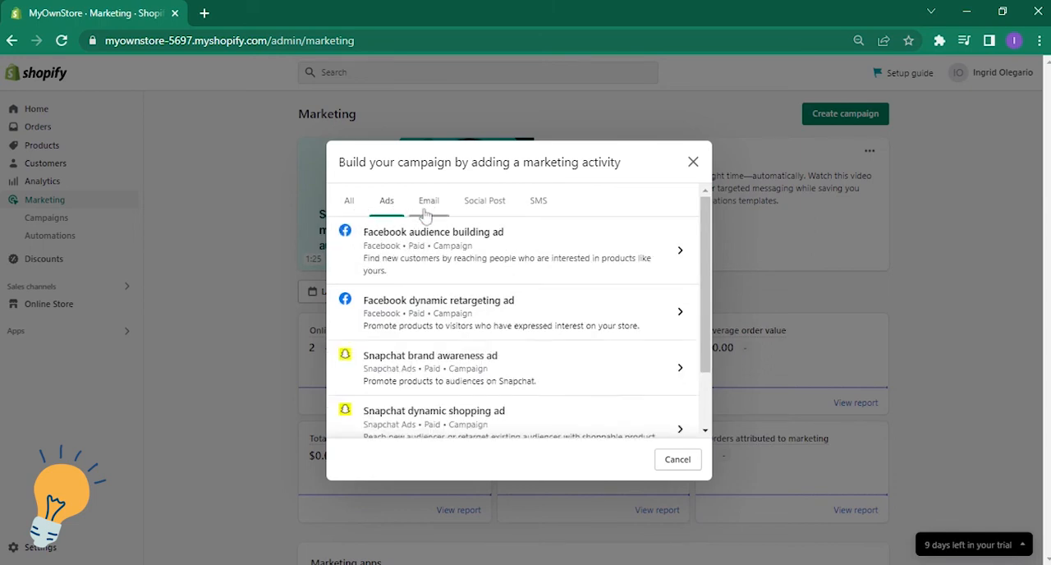
{"action": "left_click", "coordinate": [484, 201]}
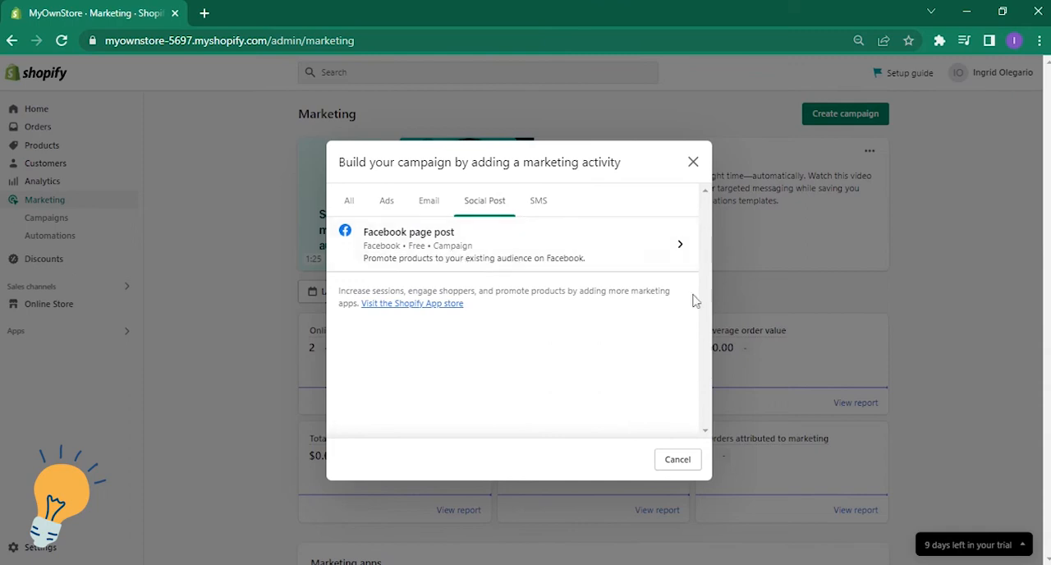
{"action": "mouse_move", "coordinate": [539, 201]}
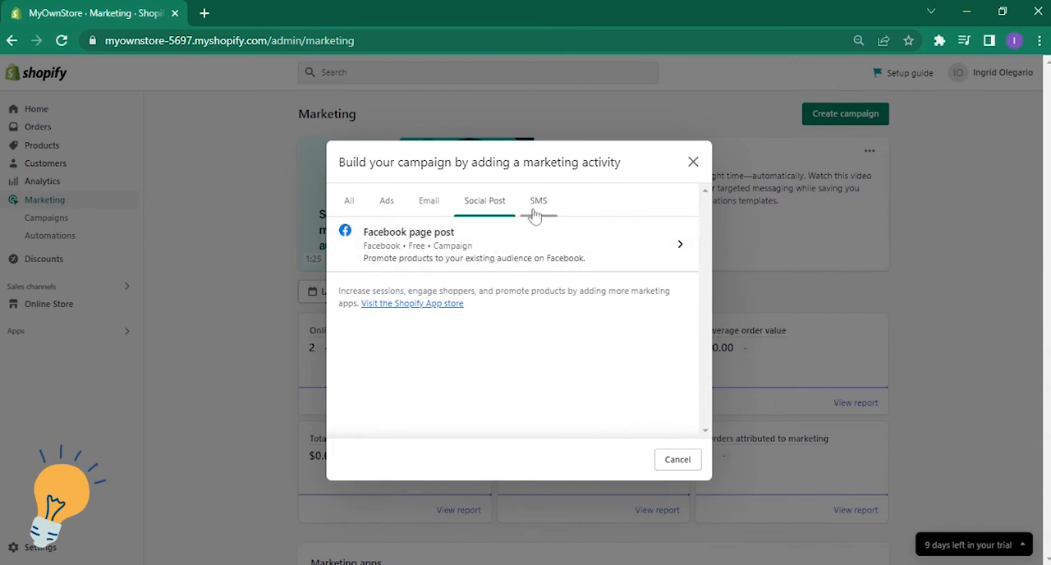
{"action": "left_click", "coordinate": [539, 201]}
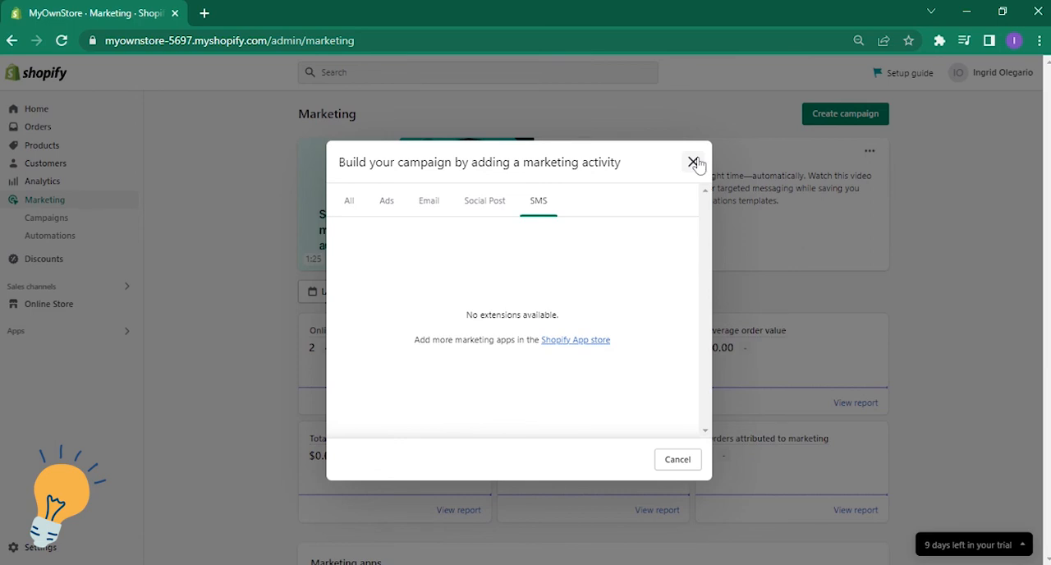
{"action": "left_click", "coordinate": [693, 161]}
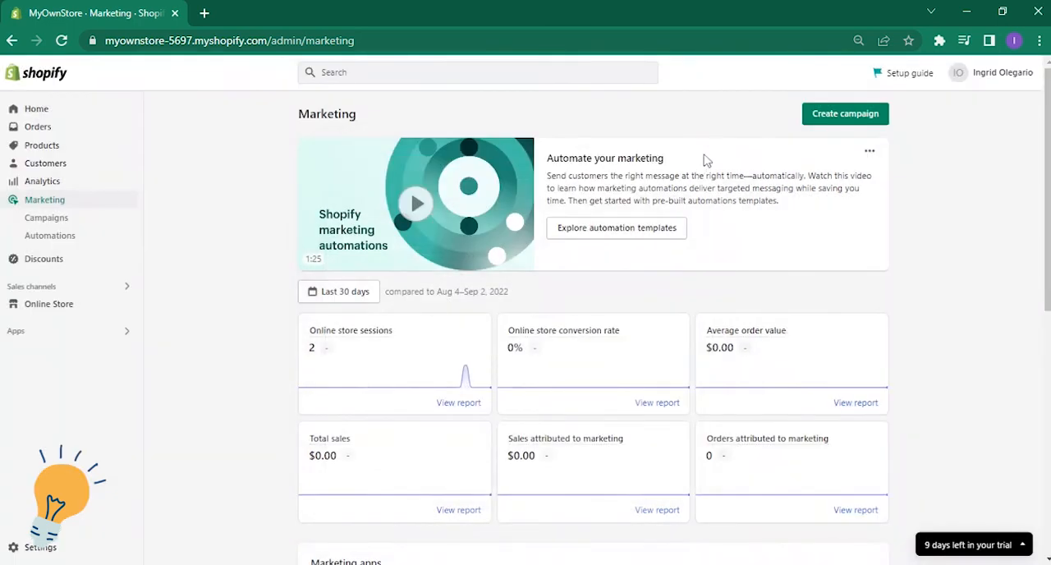